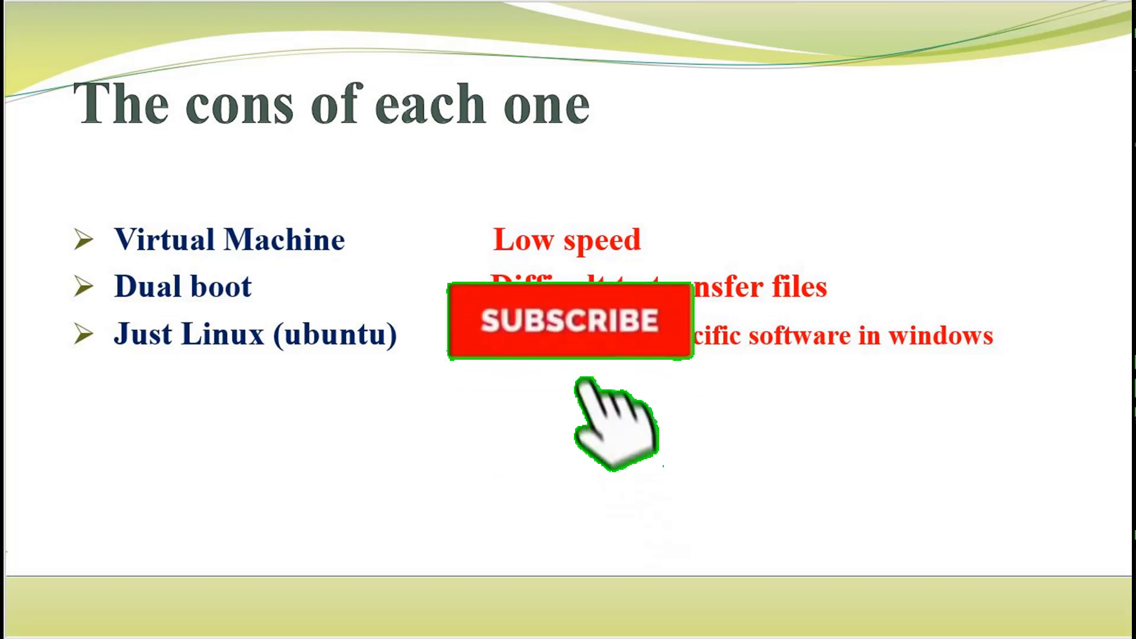
click(566, 322)
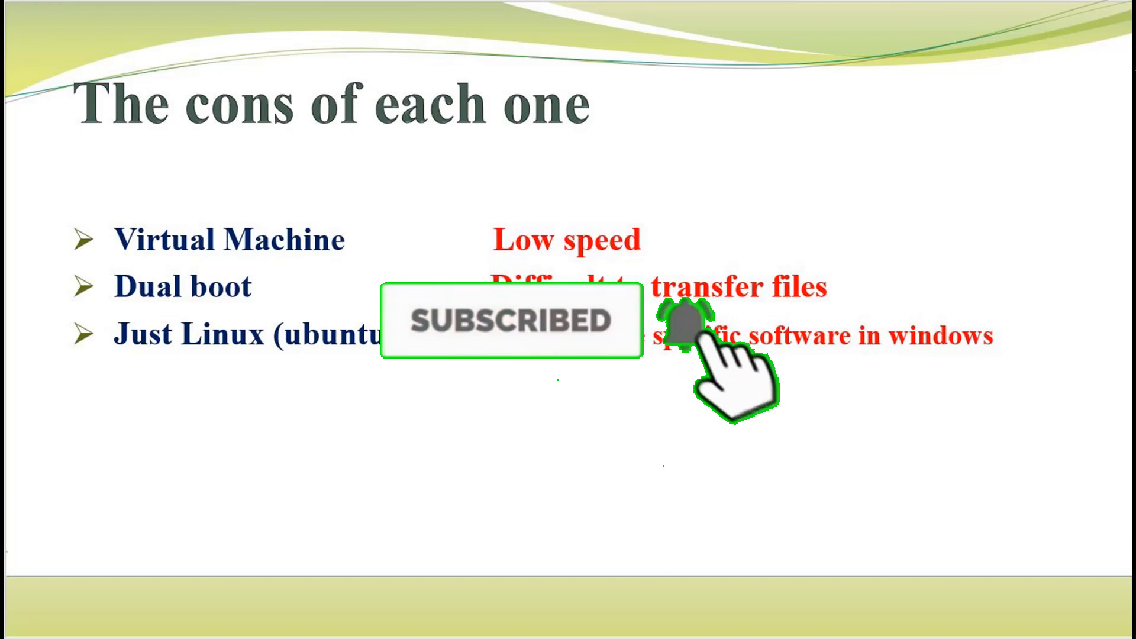